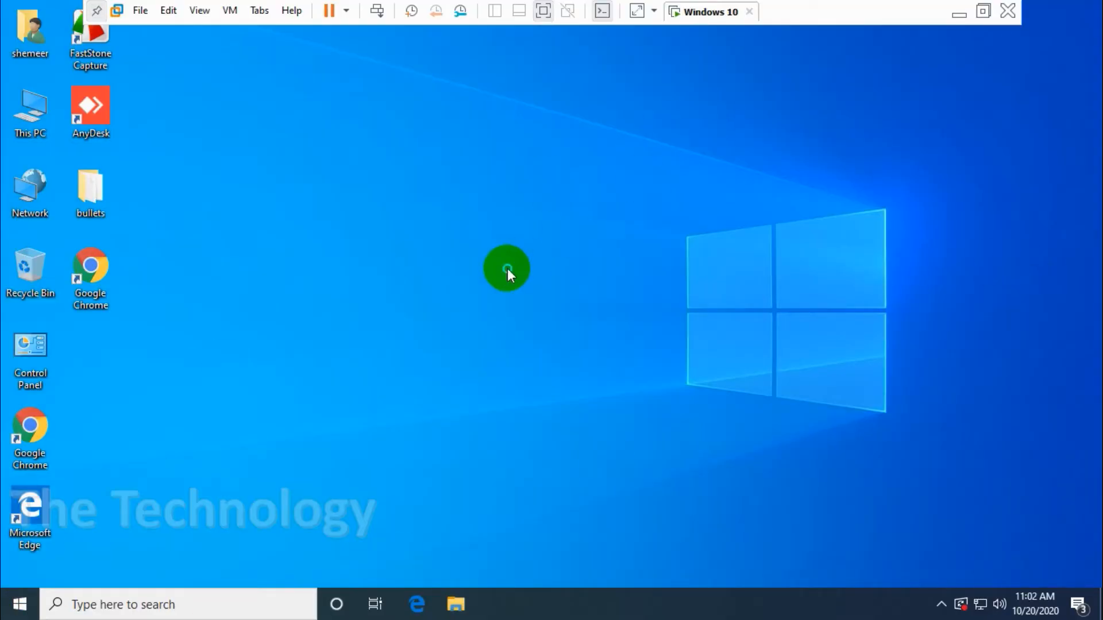
- Reach the Apps & features page in Settings from the Start menu, listing 32 installed apps
right_click(507, 269)
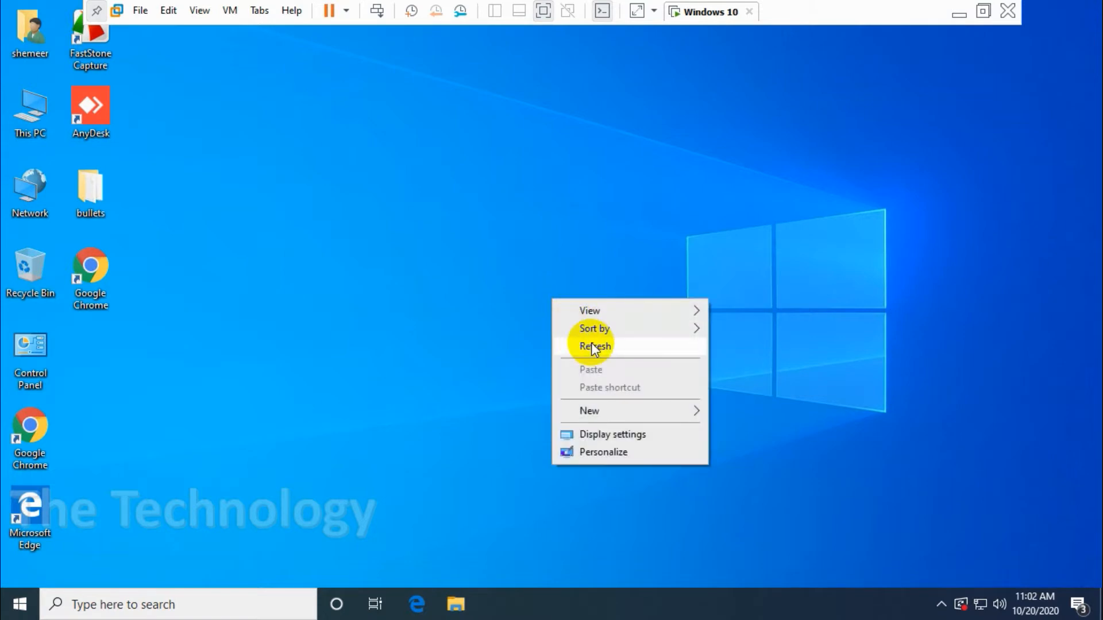
left_click(20, 604)
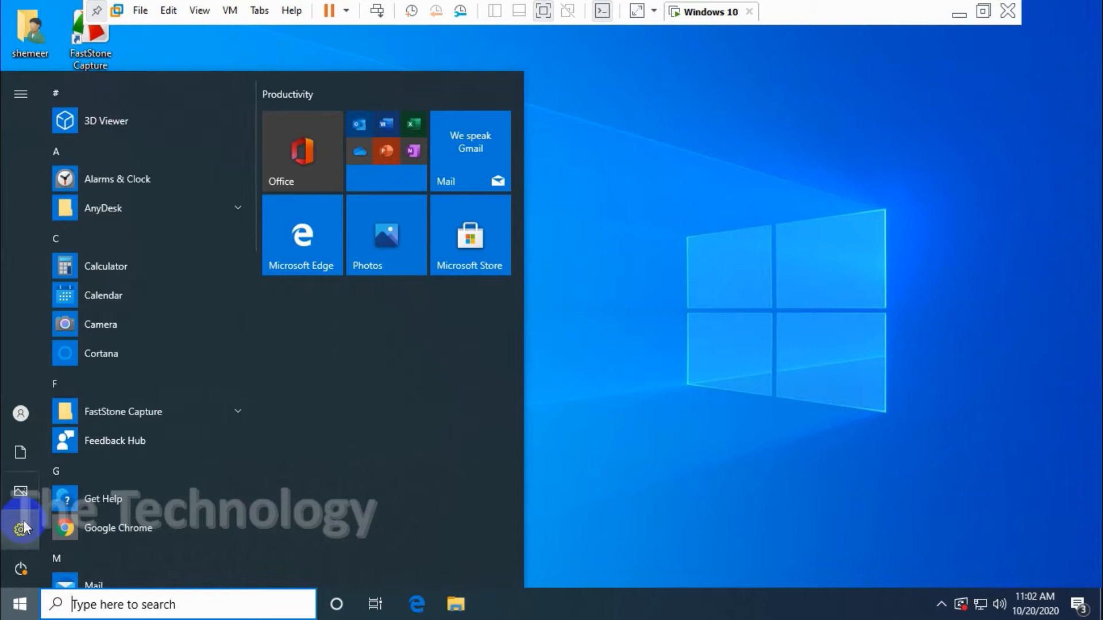
left_click(21, 529)
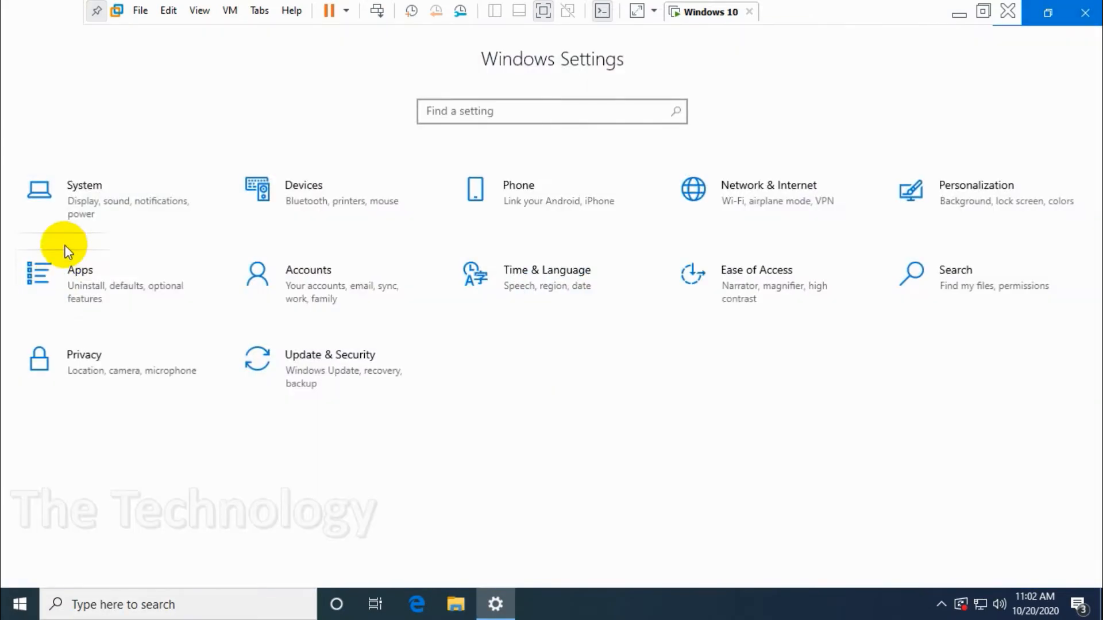
left_click(81, 270)
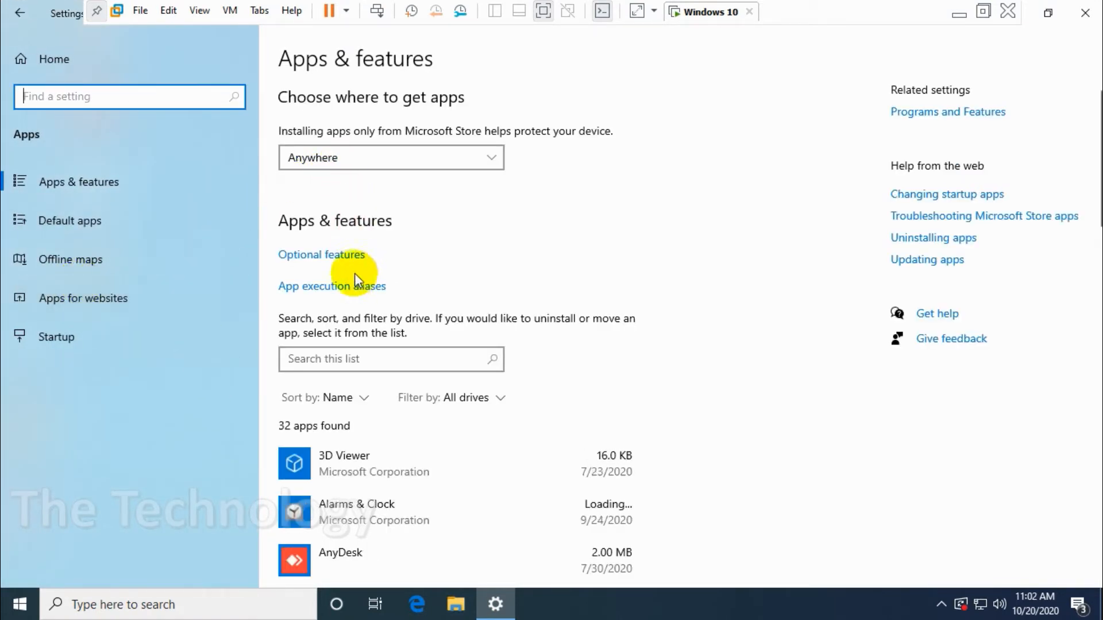
mouse_move(331, 261)
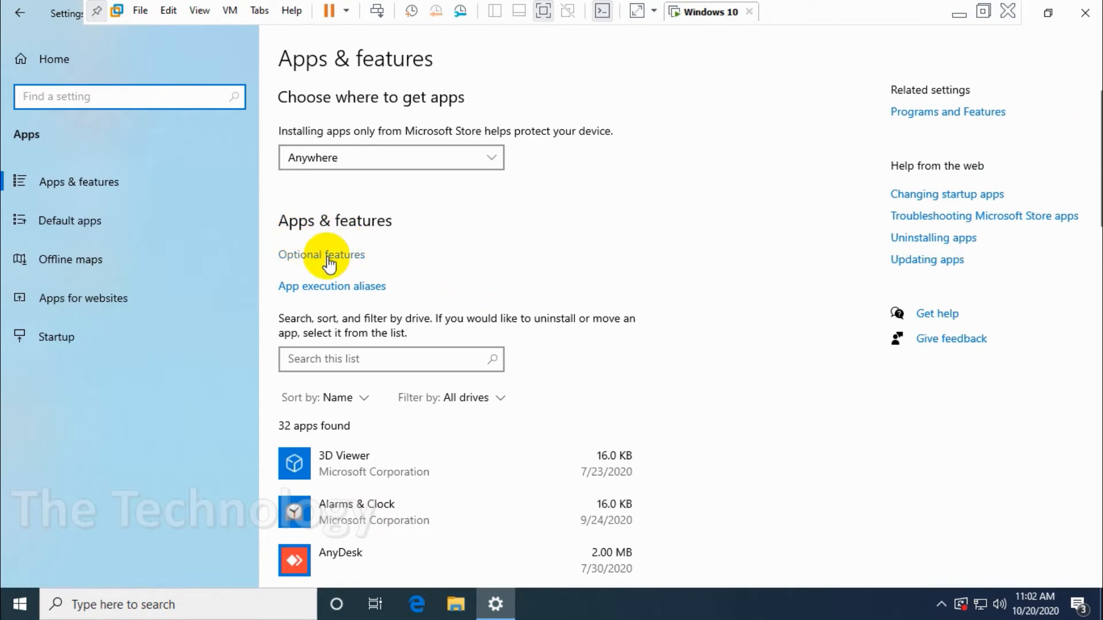
- Go to Optional features and begin adding a new optional feature
left_click(321, 254)
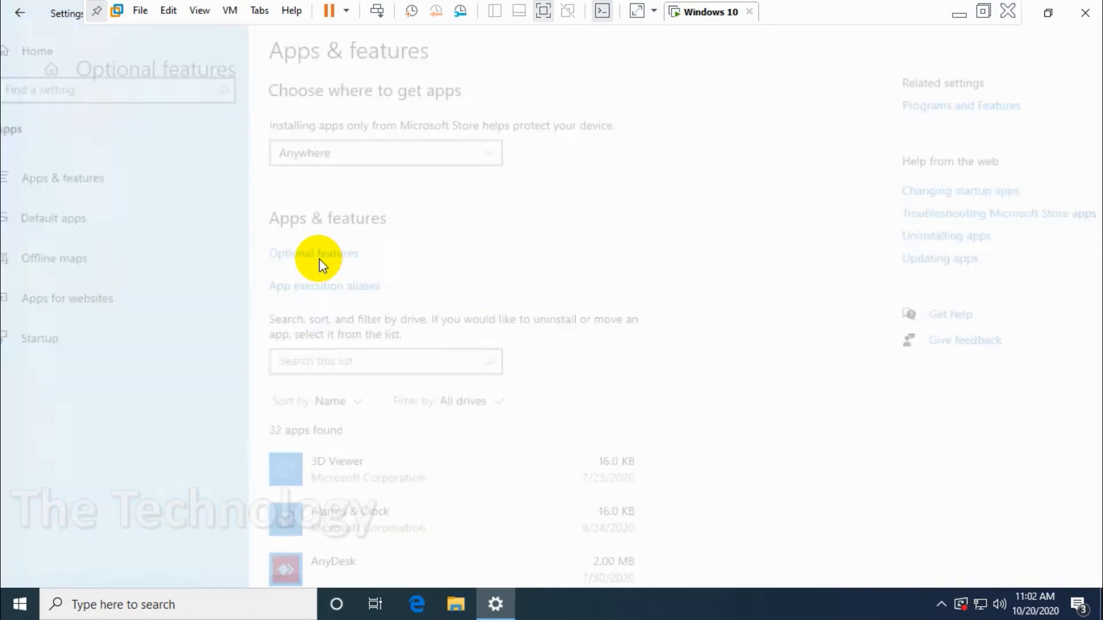
left_click(313, 253)
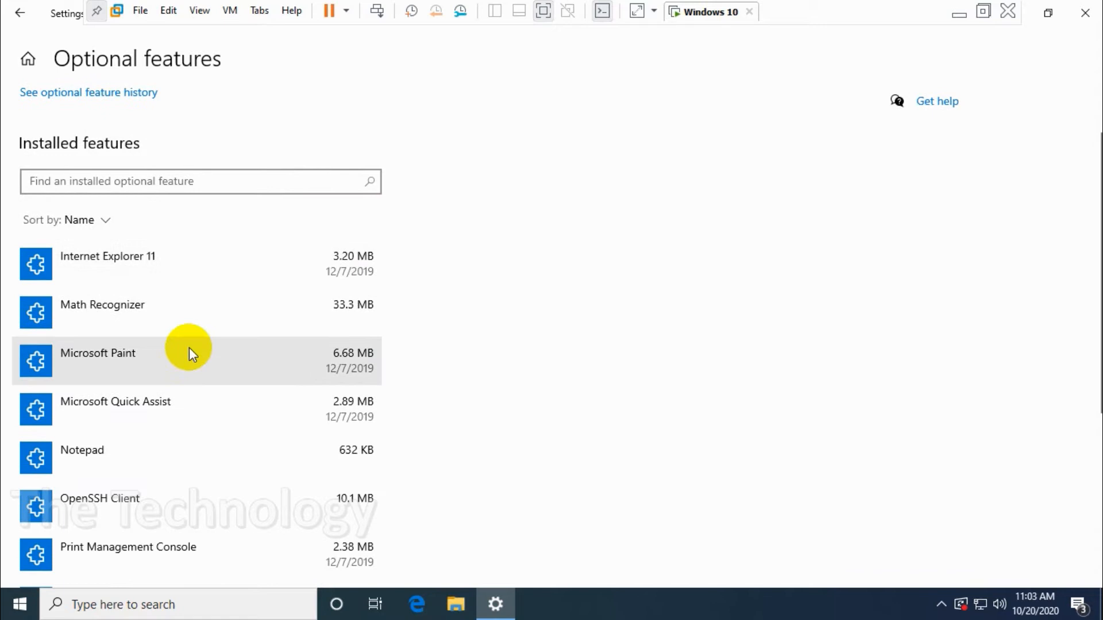
scroll("up", 3)
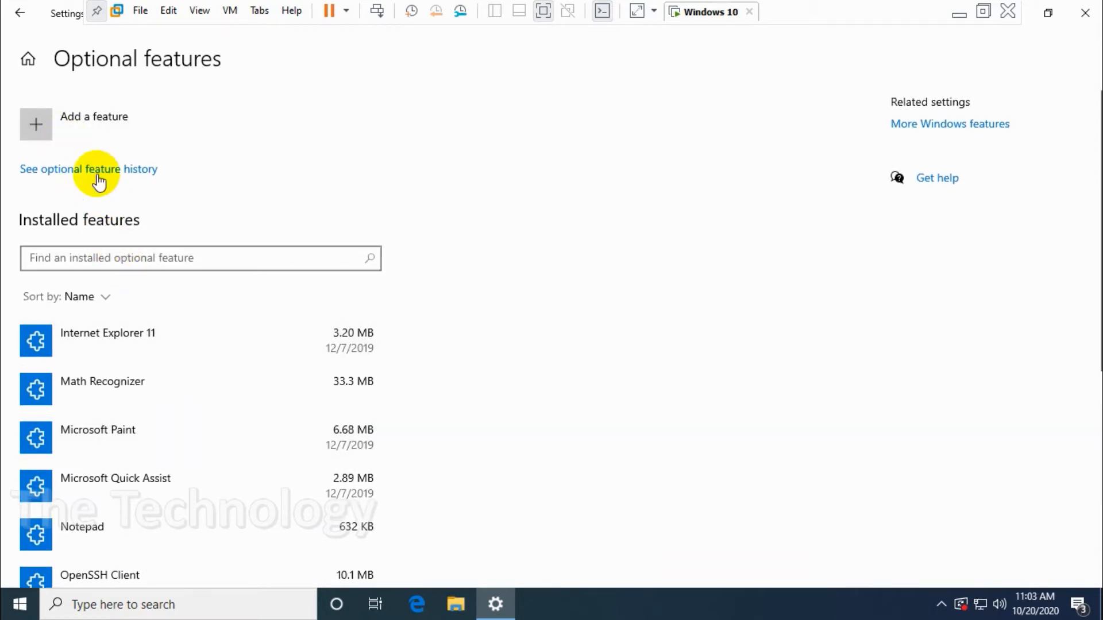
left_click(36, 124)
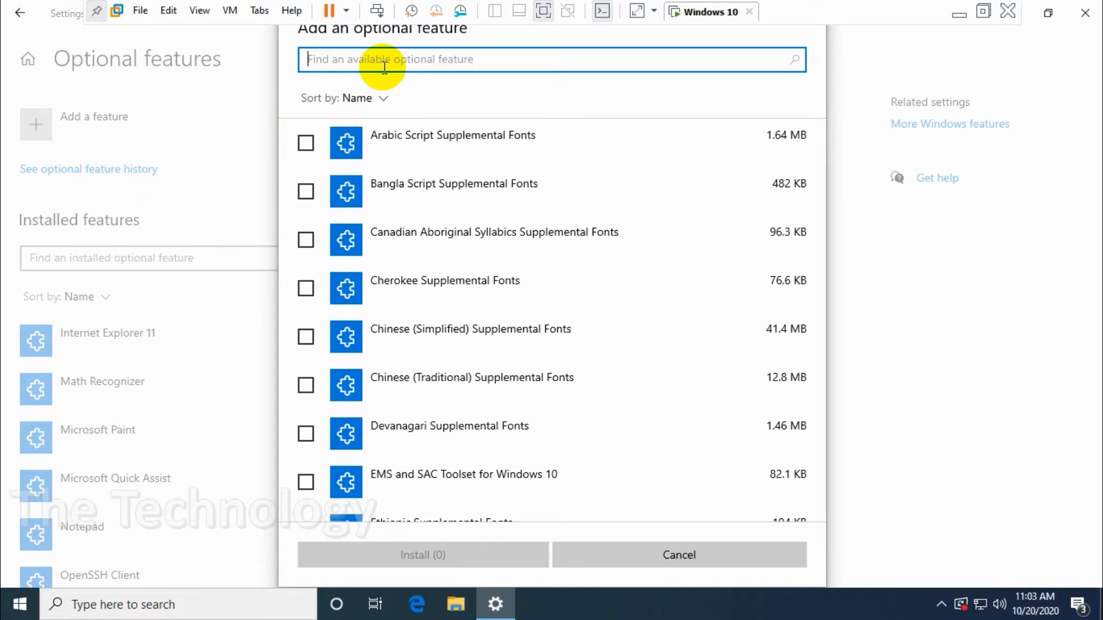
- Filter the feature list by 'medi' and tick Windows Media Player for installation
type("medi")
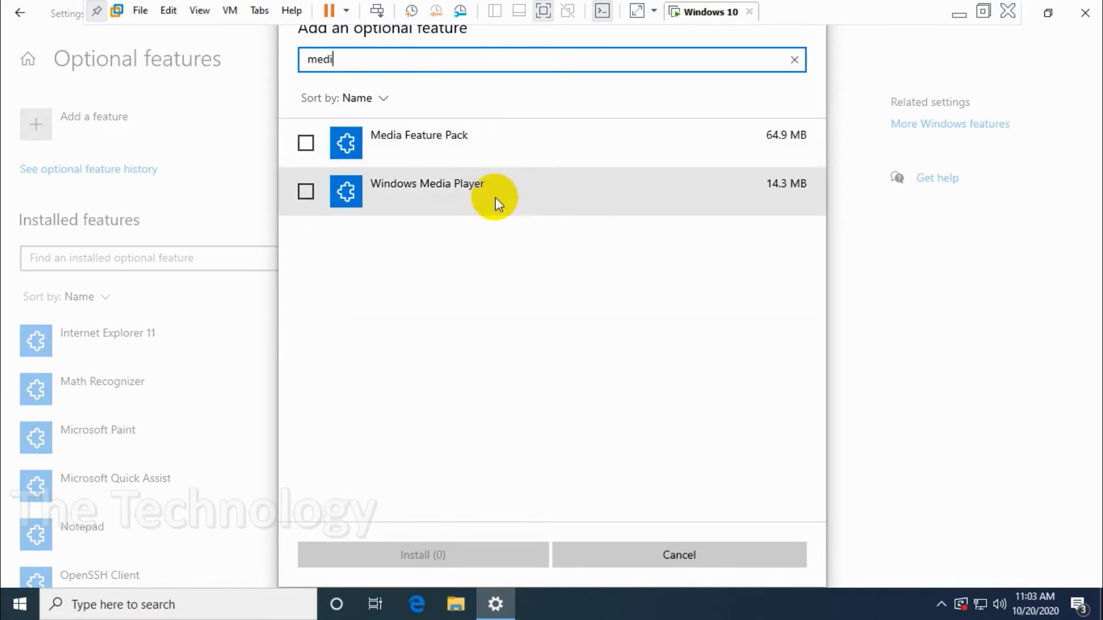
mouse_move(433, 193)
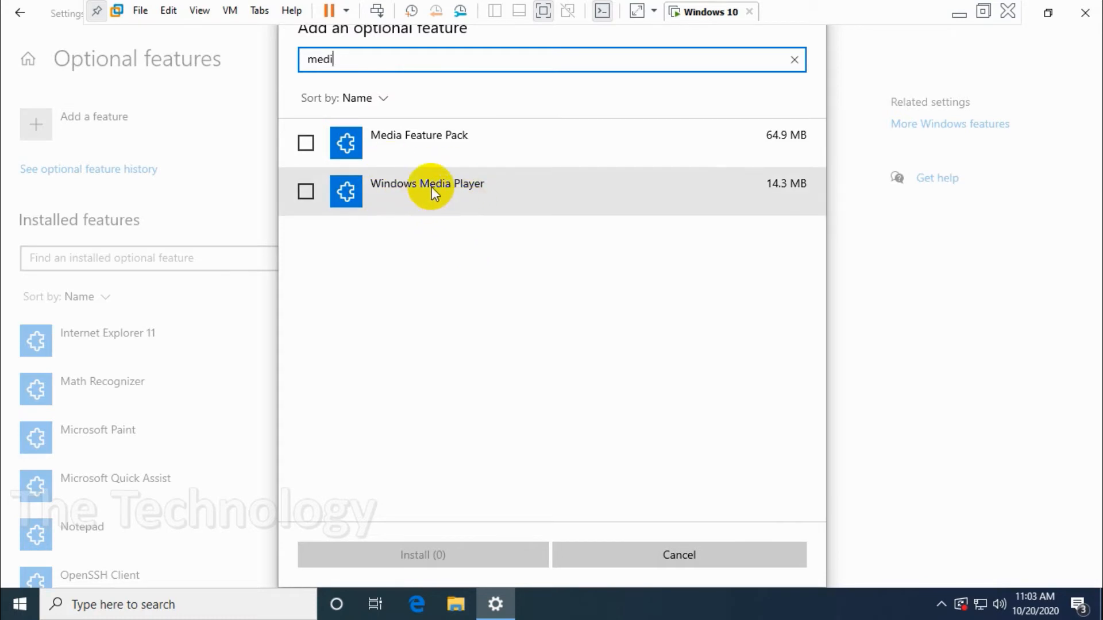
mouse_move(331, 145)
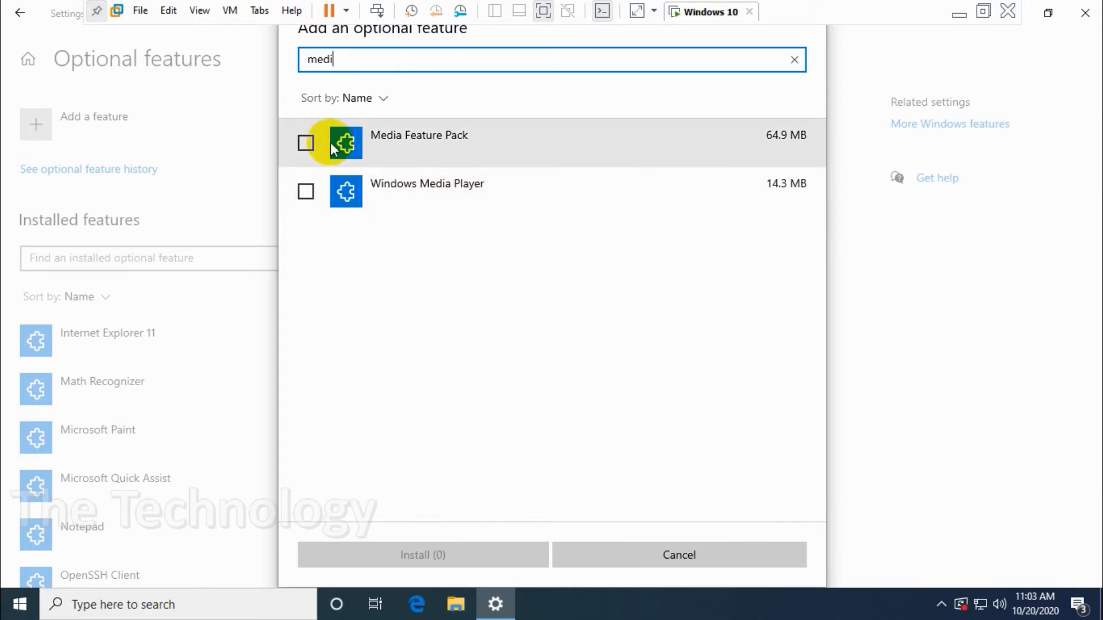
mouse_move(373, 152)
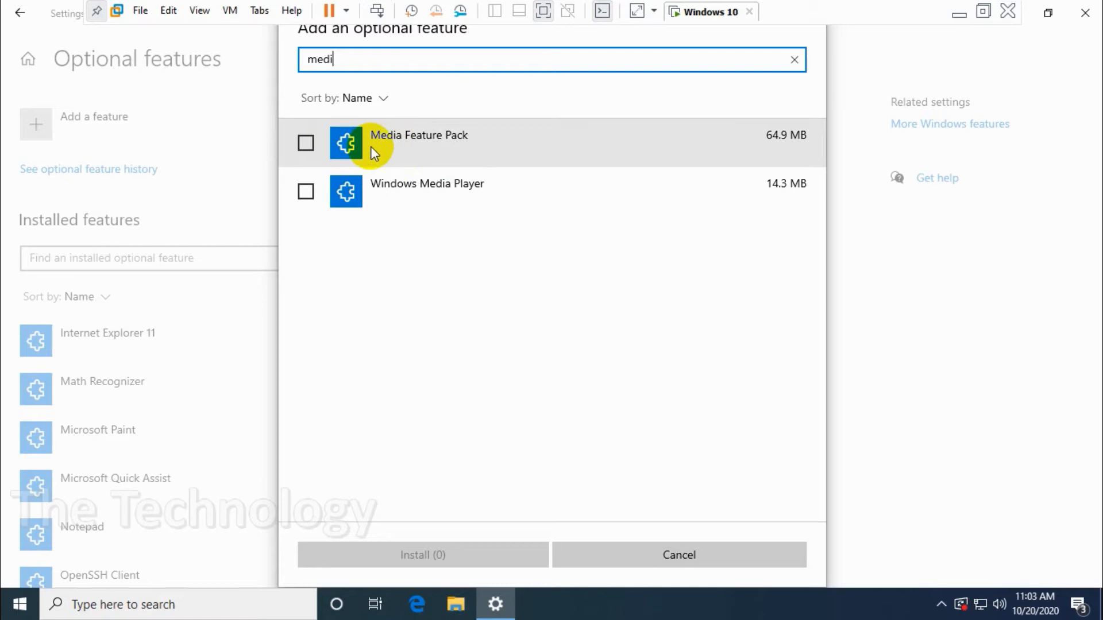
mouse_move(384, 204)
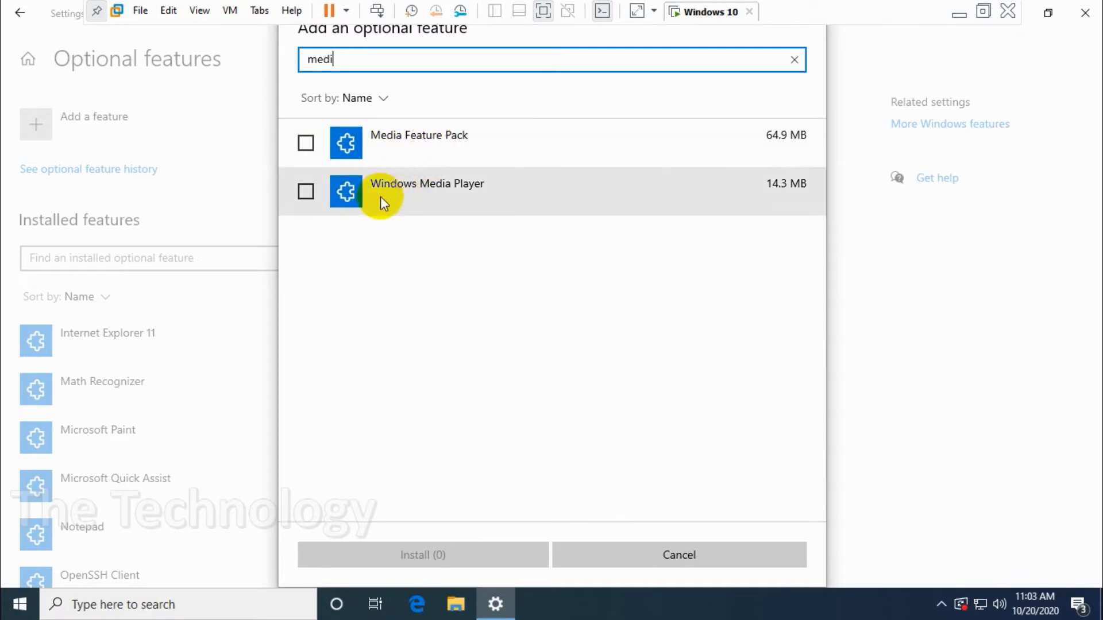
left_click(306, 190)
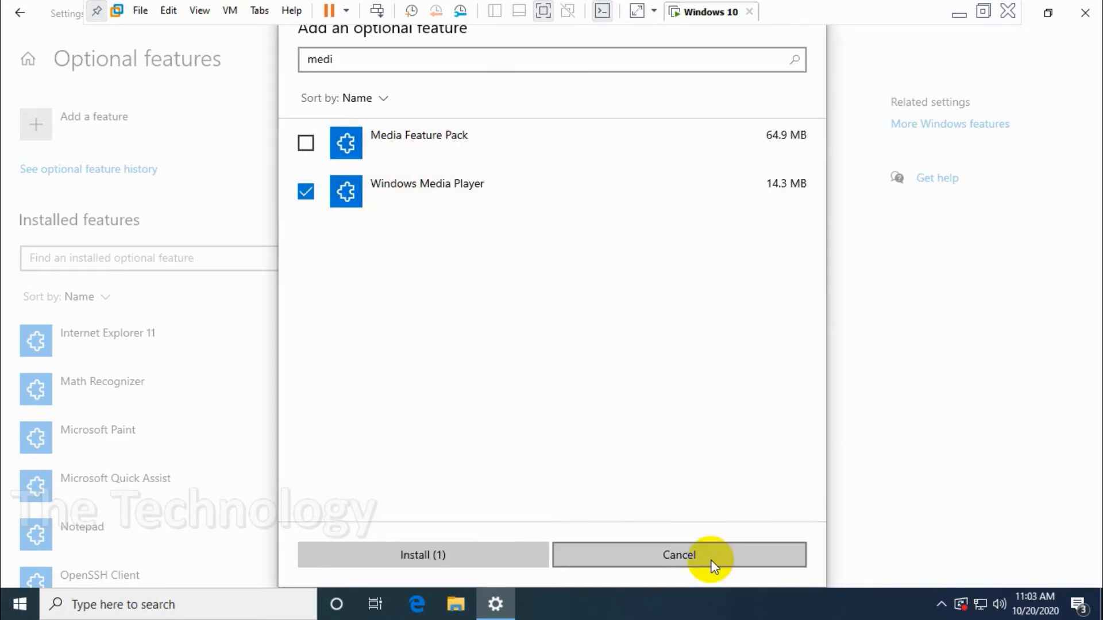
- Install the ticked Windows Media Player feature and wait until it shows Installed
left_click(678, 555)
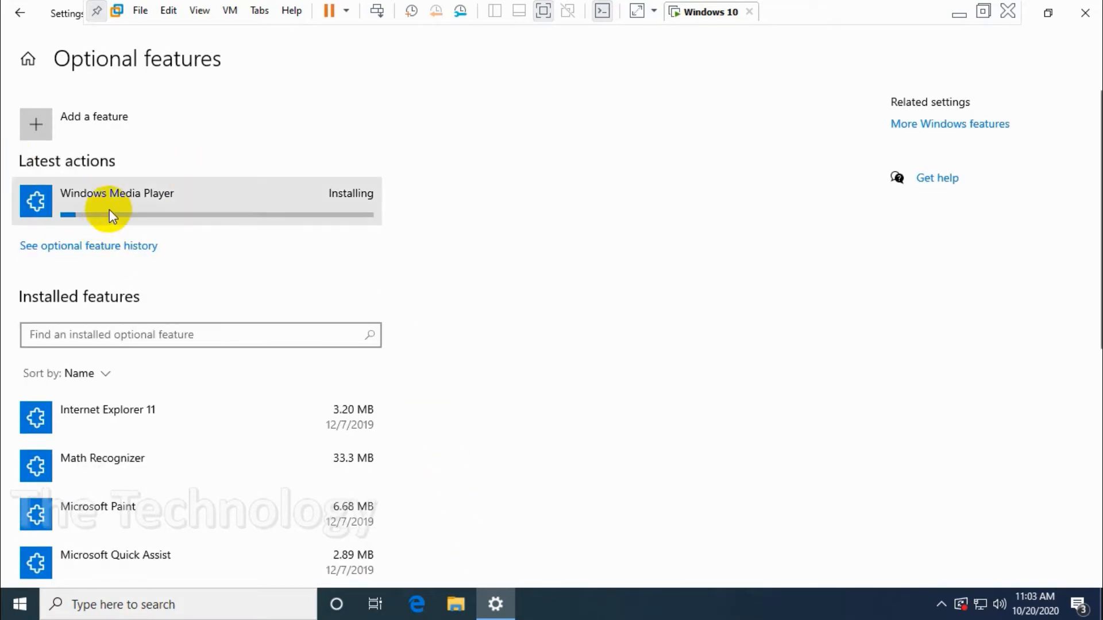
mouse_move(214, 193)
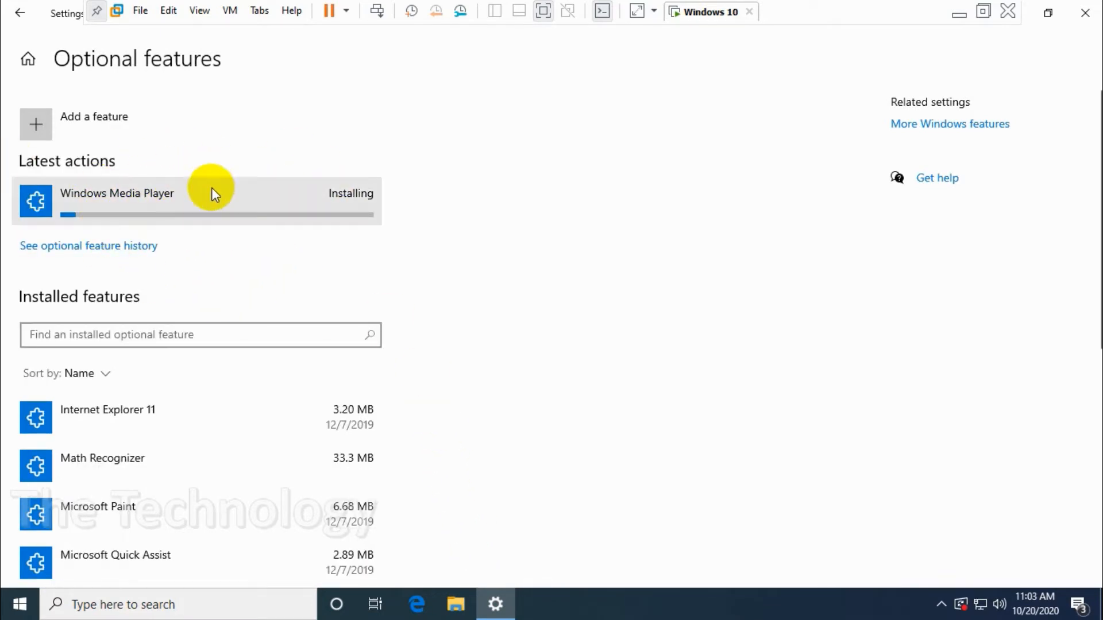
mouse_move(175, 202)
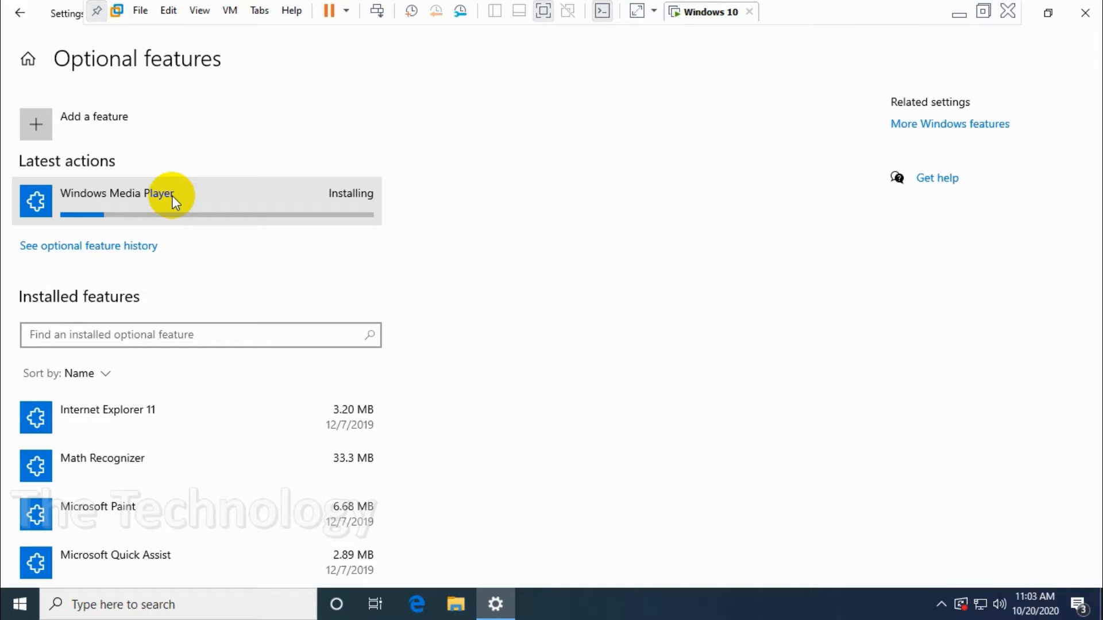
mouse_move(603, 8)
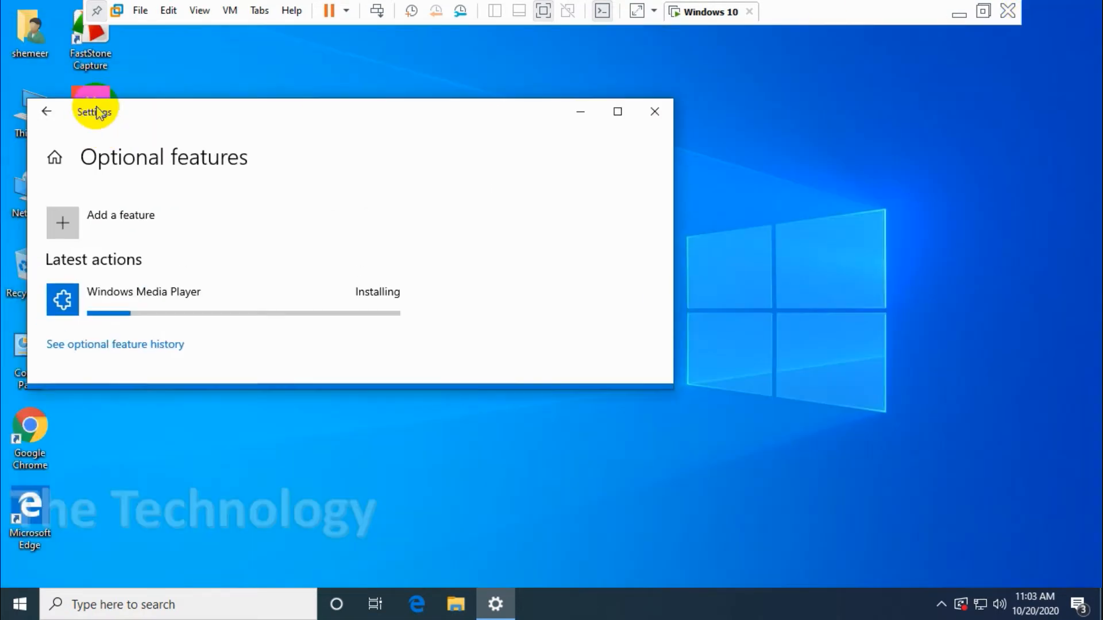
left_click(654, 112)
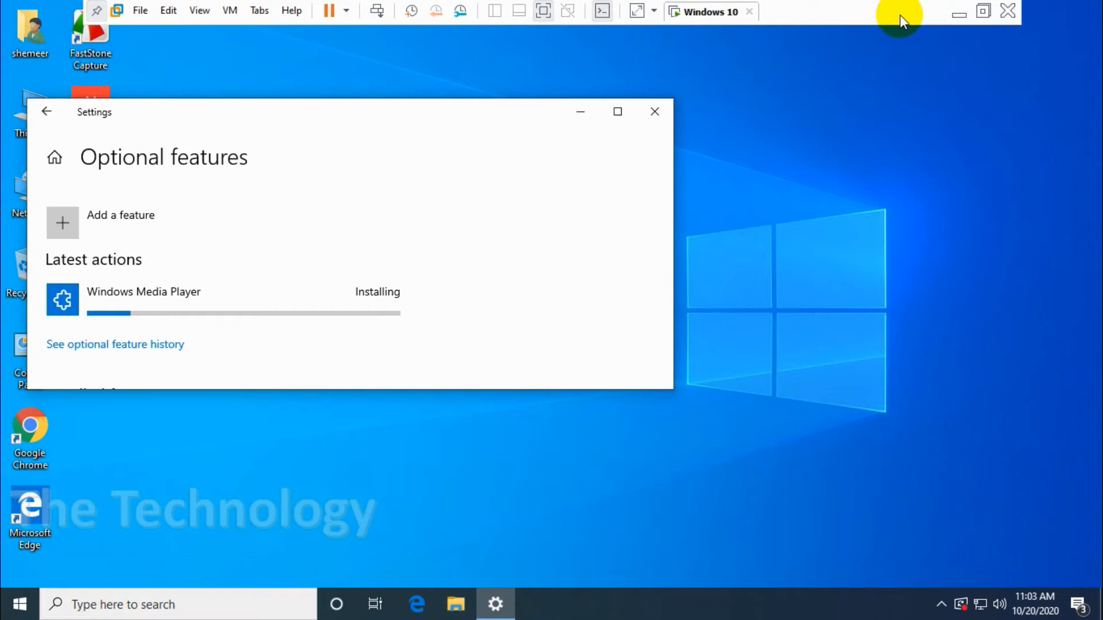
mouse_move(340, 234)
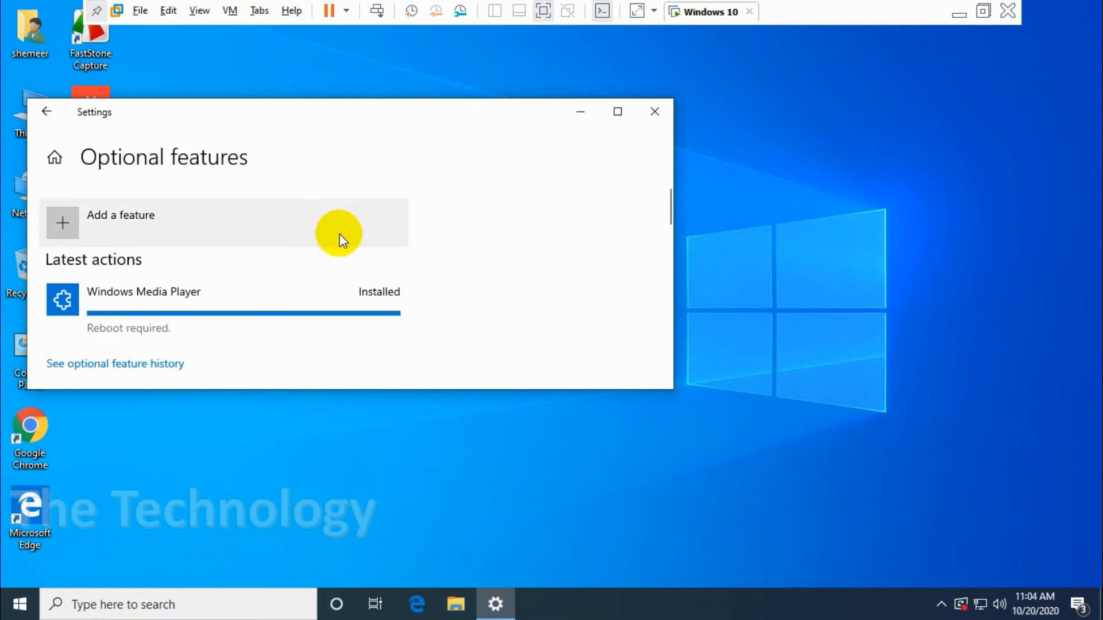
mouse_move(155, 305)
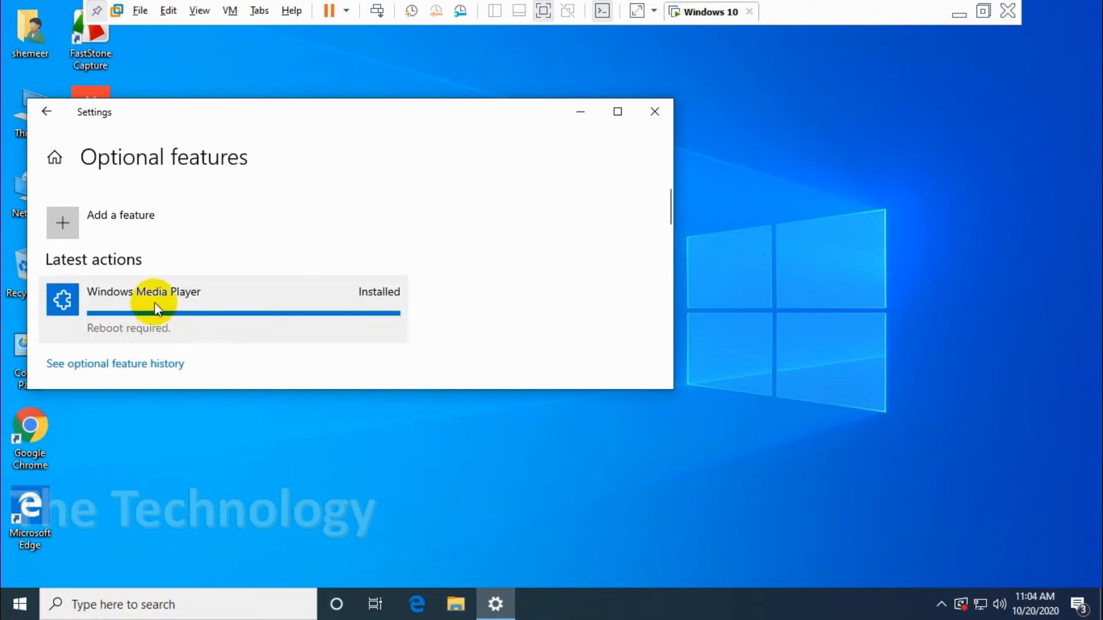
scroll("down", 3)
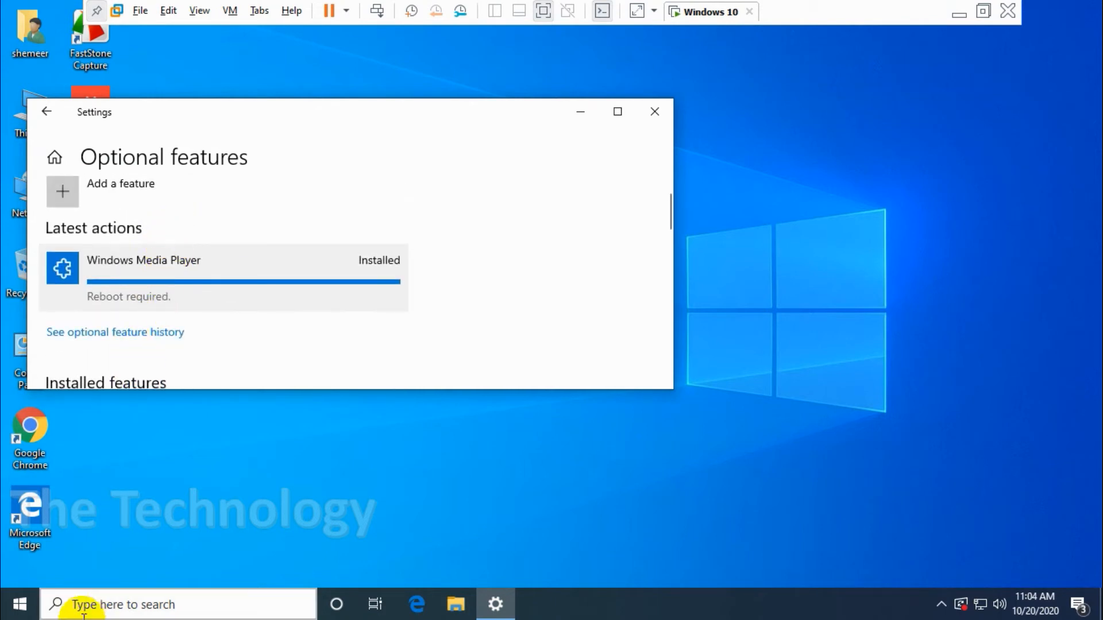
- Restart the computer from Start and sign back in with the password
left_click(19, 604)
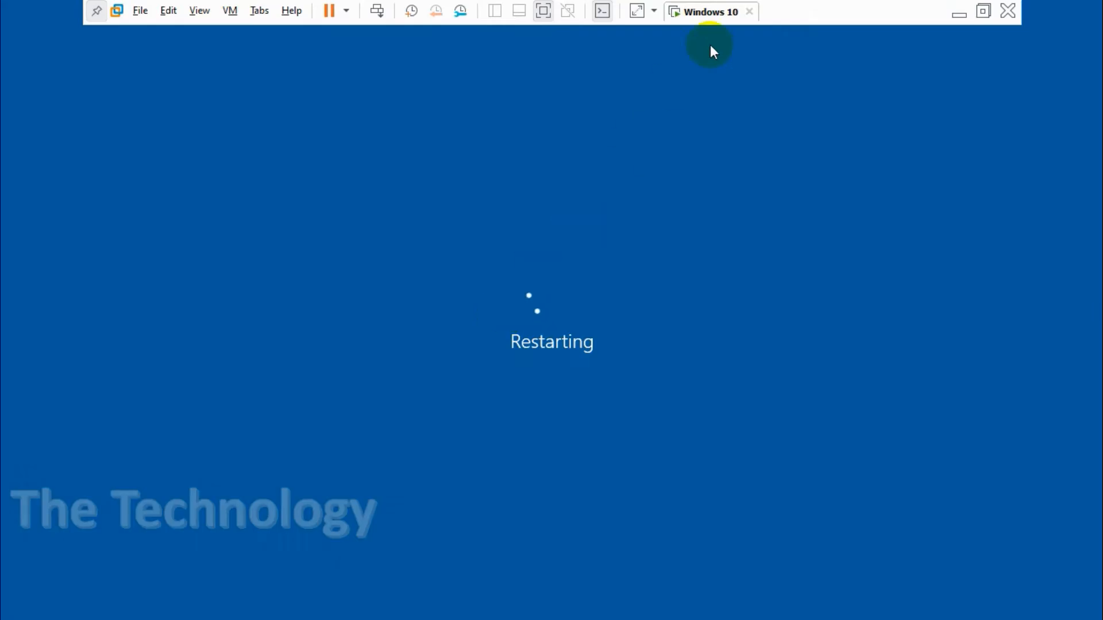
mouse_move(983, 12)
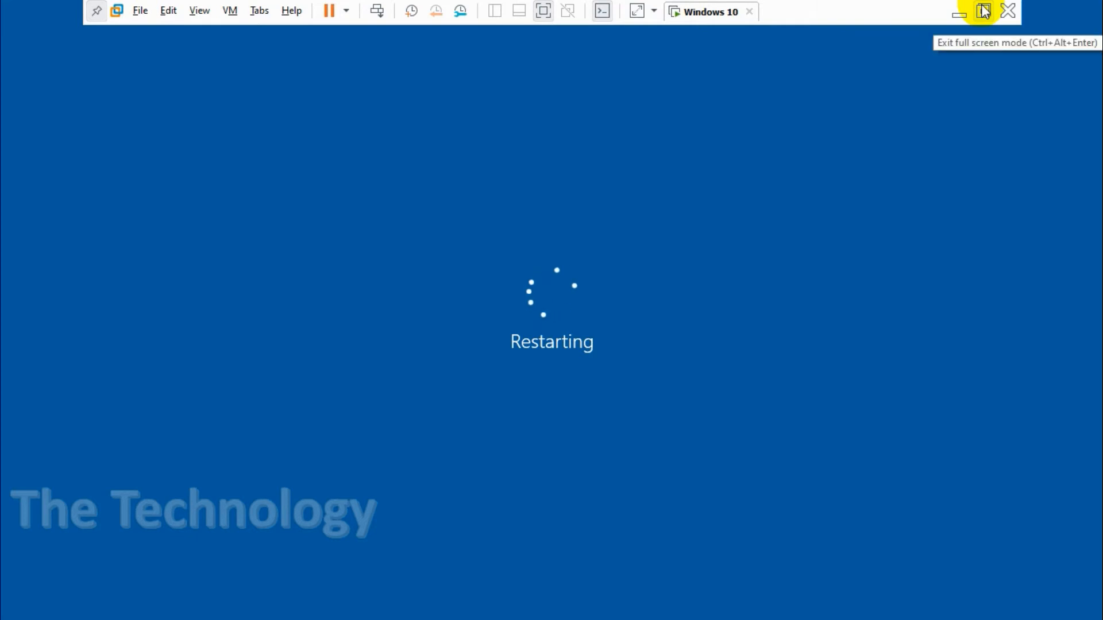
mouse_move(876, 309)
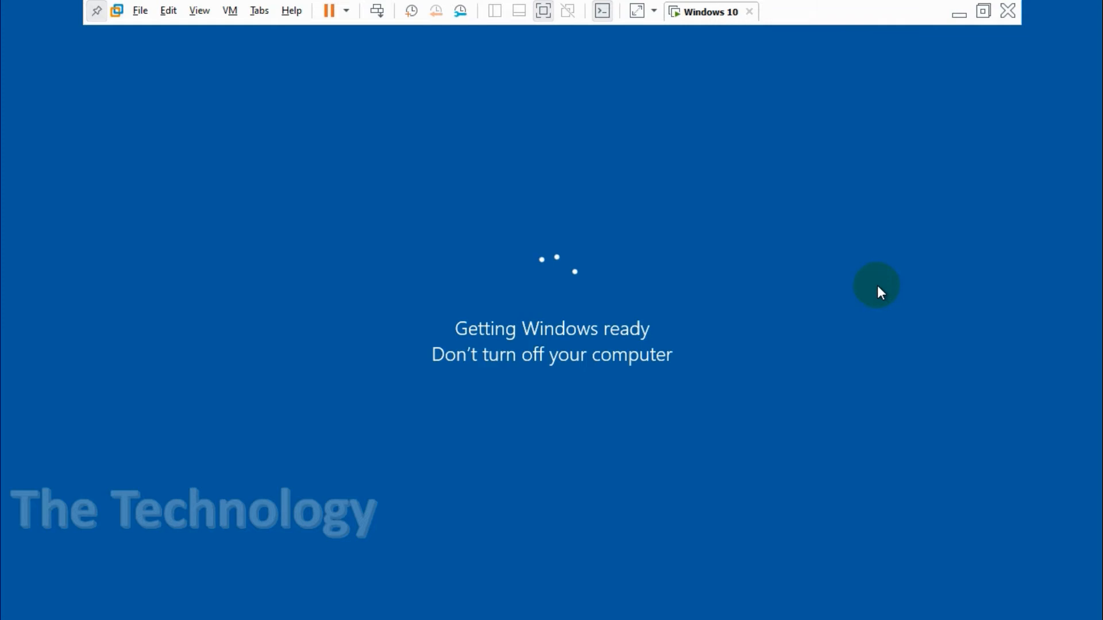
mouse_move(793, 14)
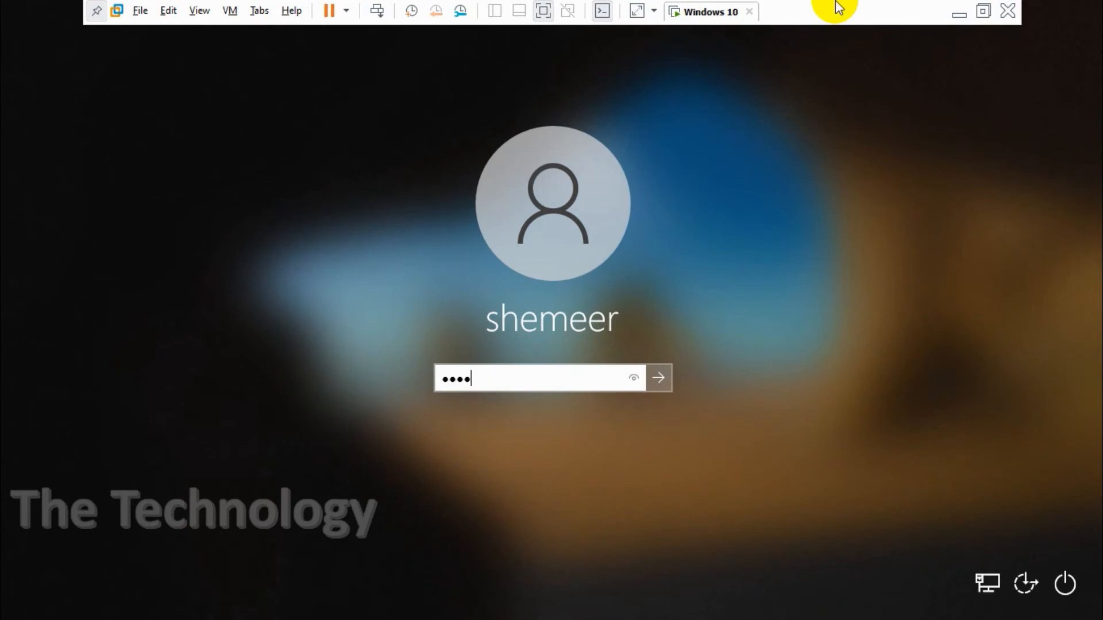
left_click(658, 378)
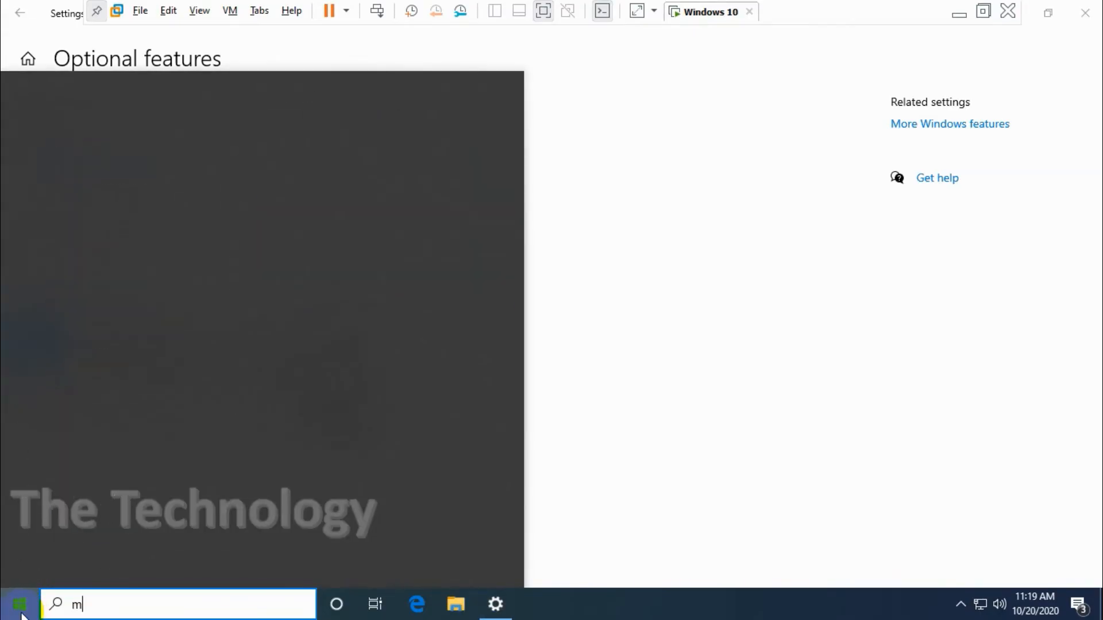
- Search the optional features for 'media', tick Media Feature Pack and start its installation
type("edia")
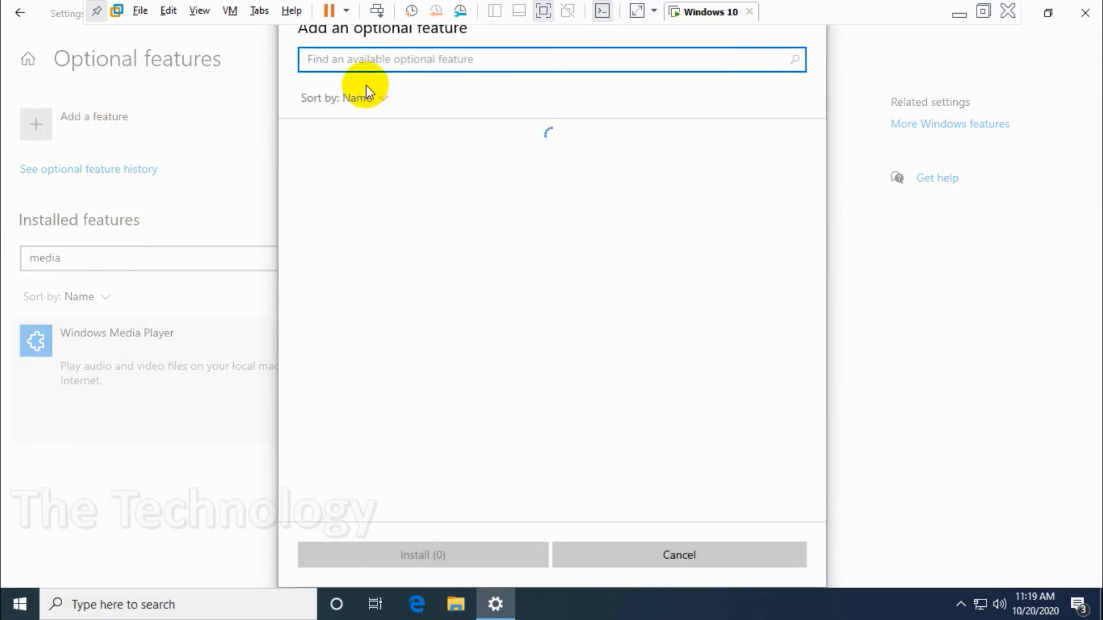
type("medi")
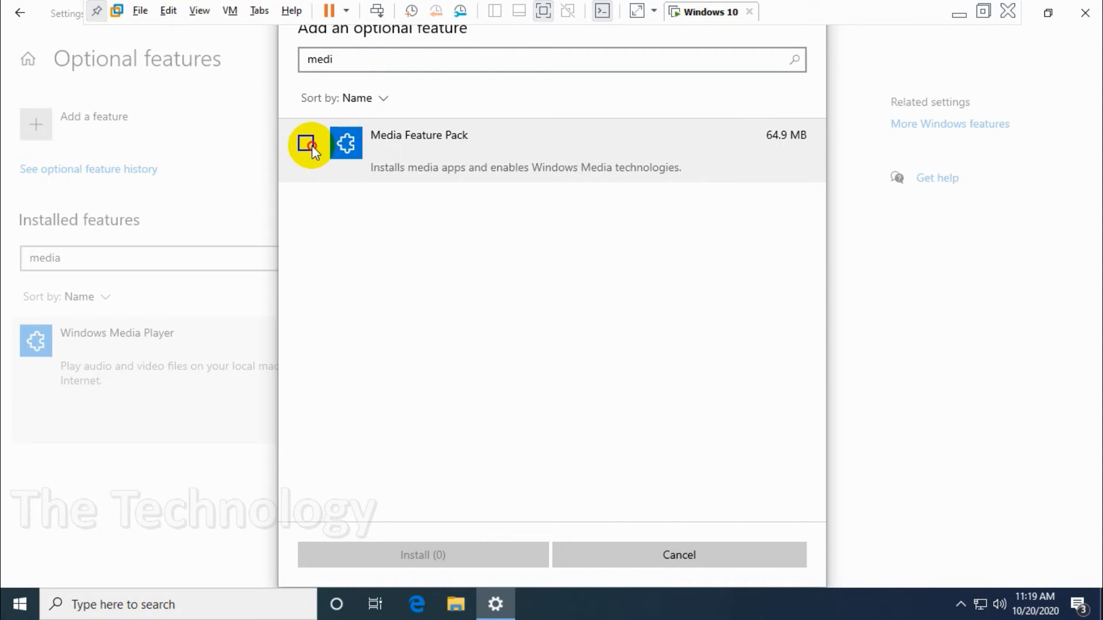
left_click(305, 143)
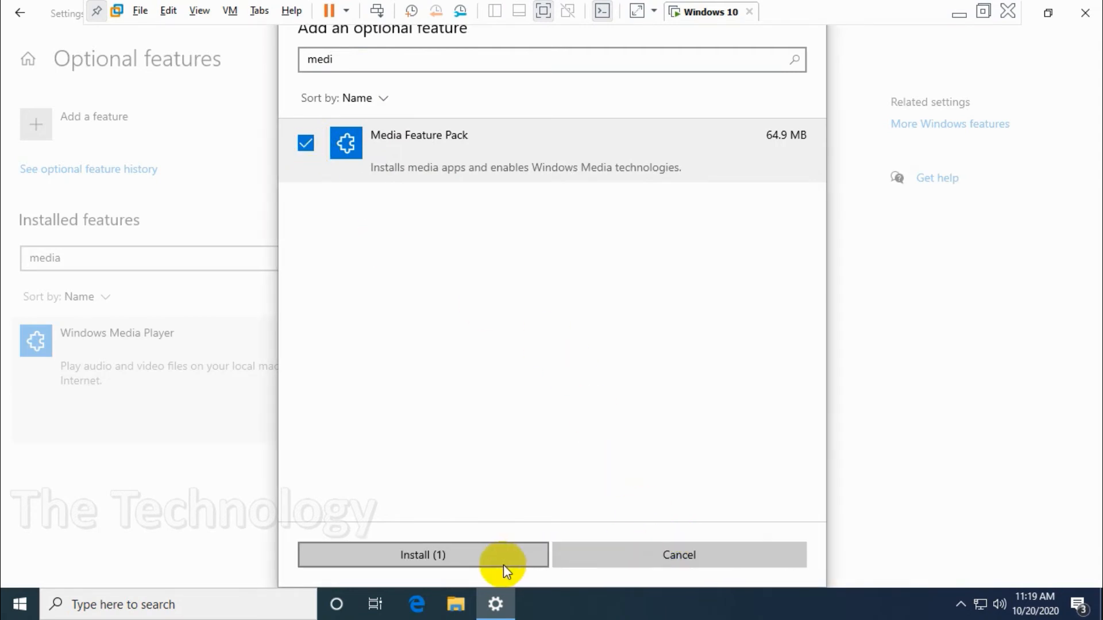
left_click(422, 555)
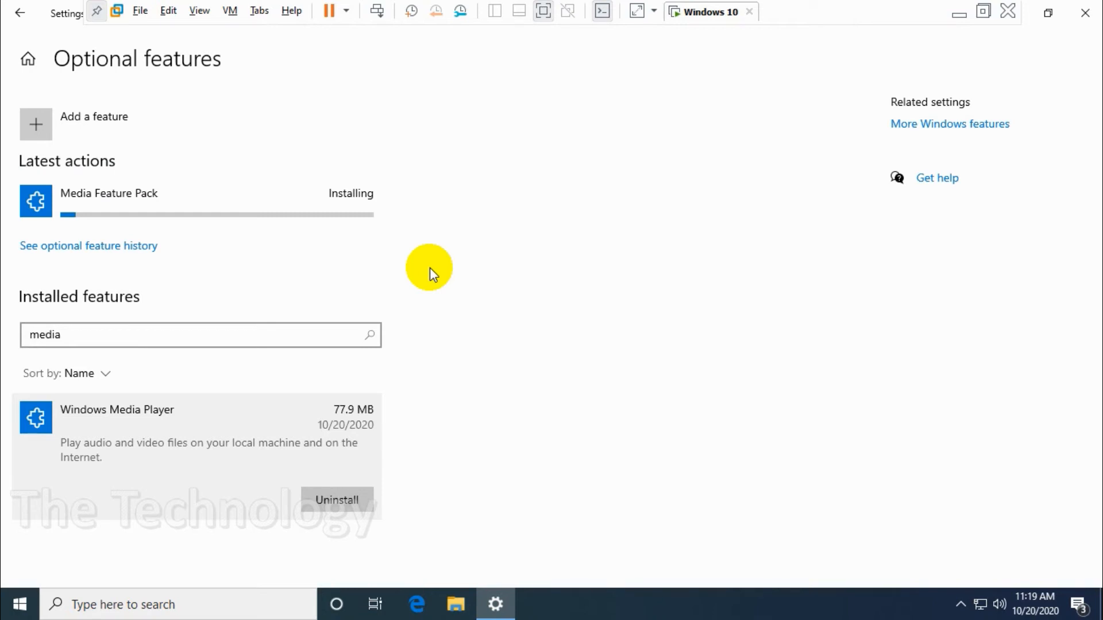
mouse_move(795, 10)
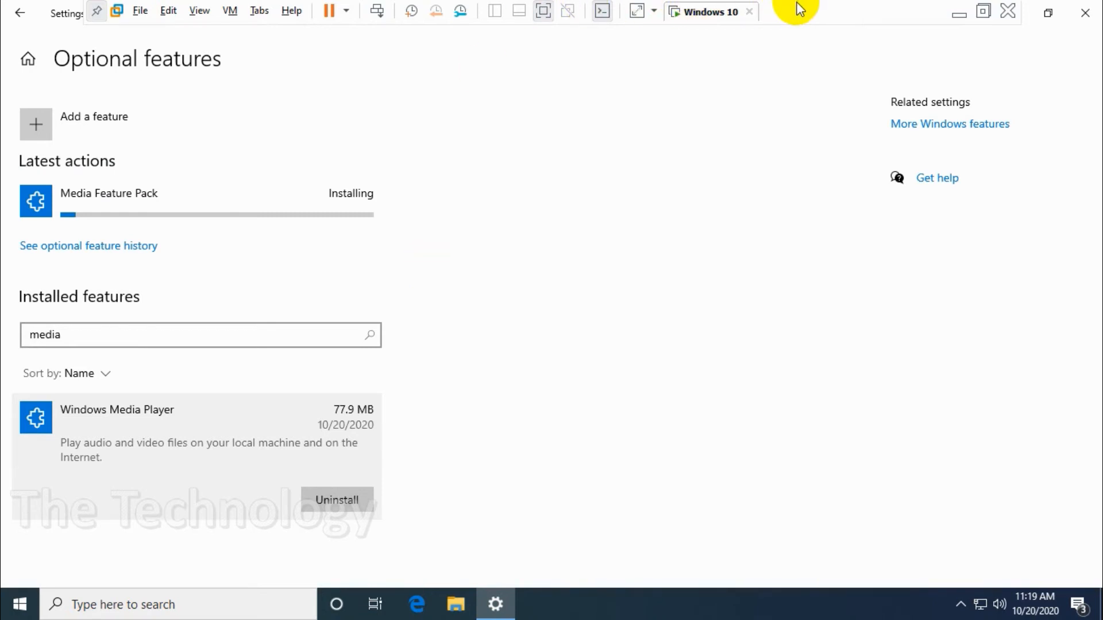
mouse_move(176, 205)
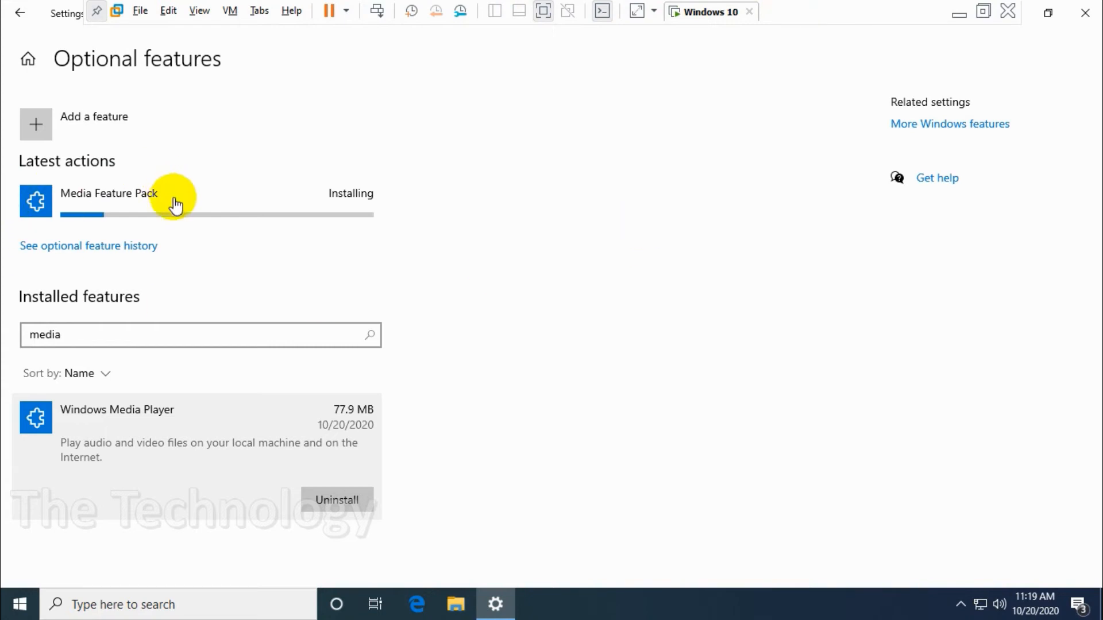
mouse_move(345, 451)
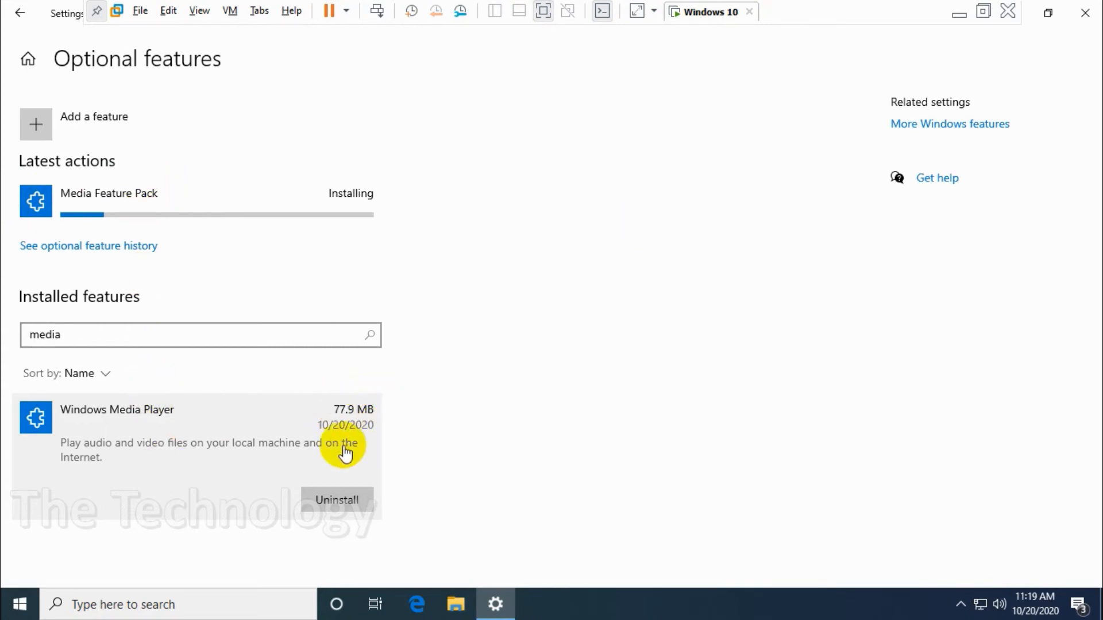
mouse_move(875, 17)
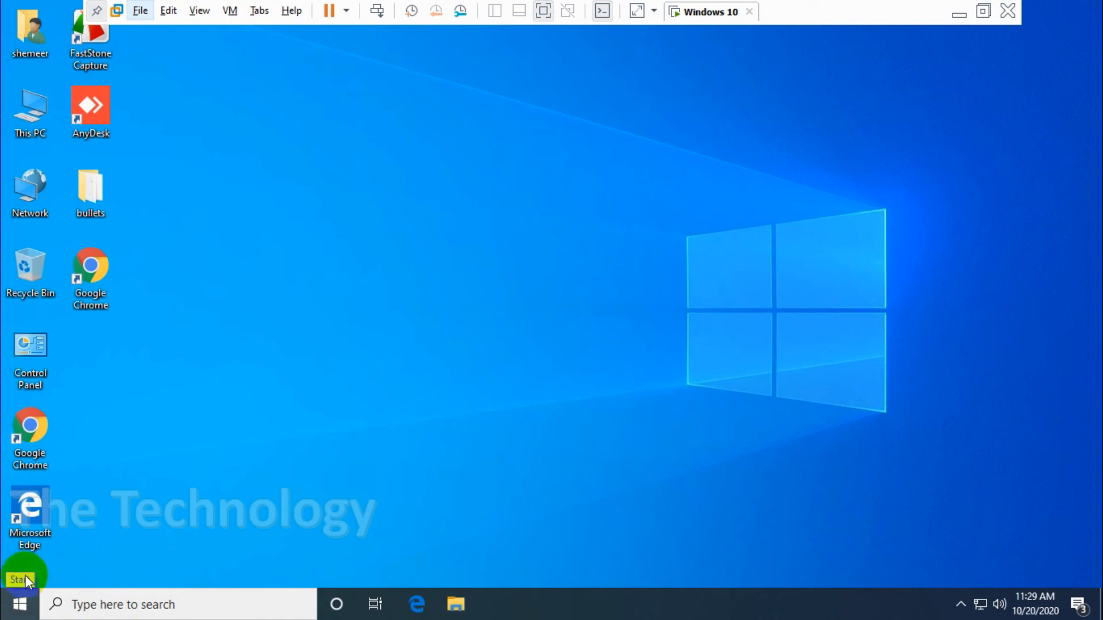
- Search 'media pla' from Start so Windows Media Player appears as best match
left_click(20, 604)
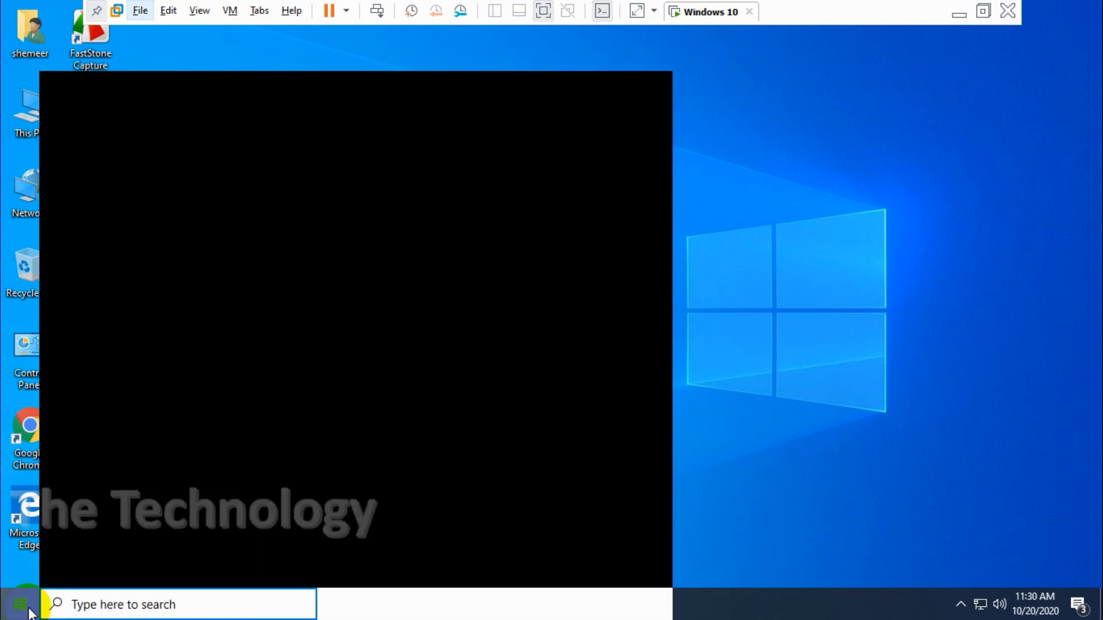
left_click(10, 604)
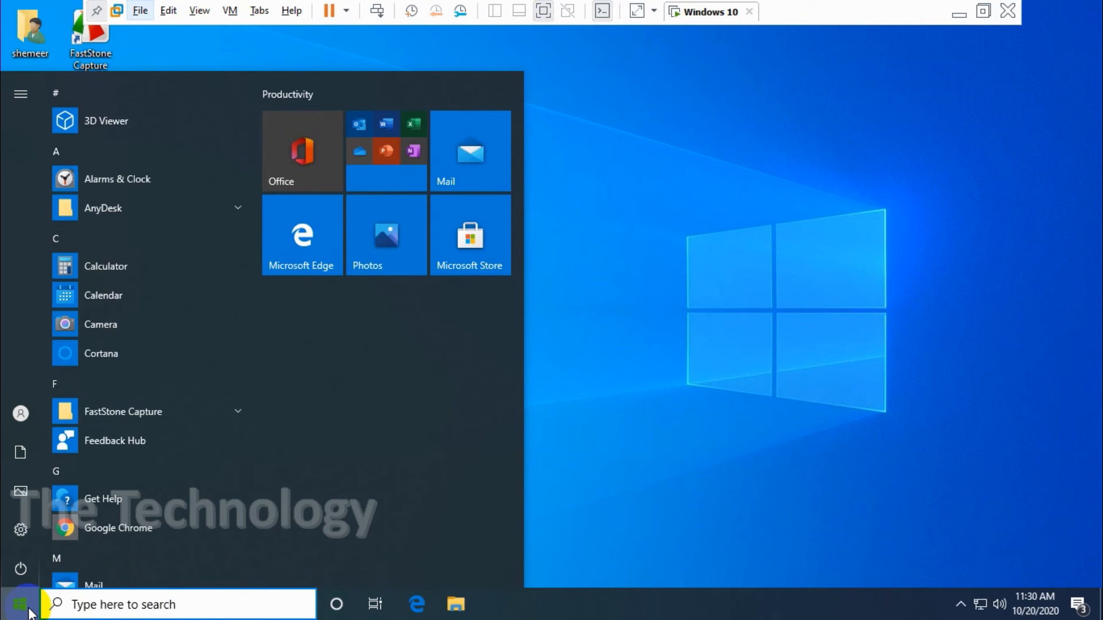
type("medi")
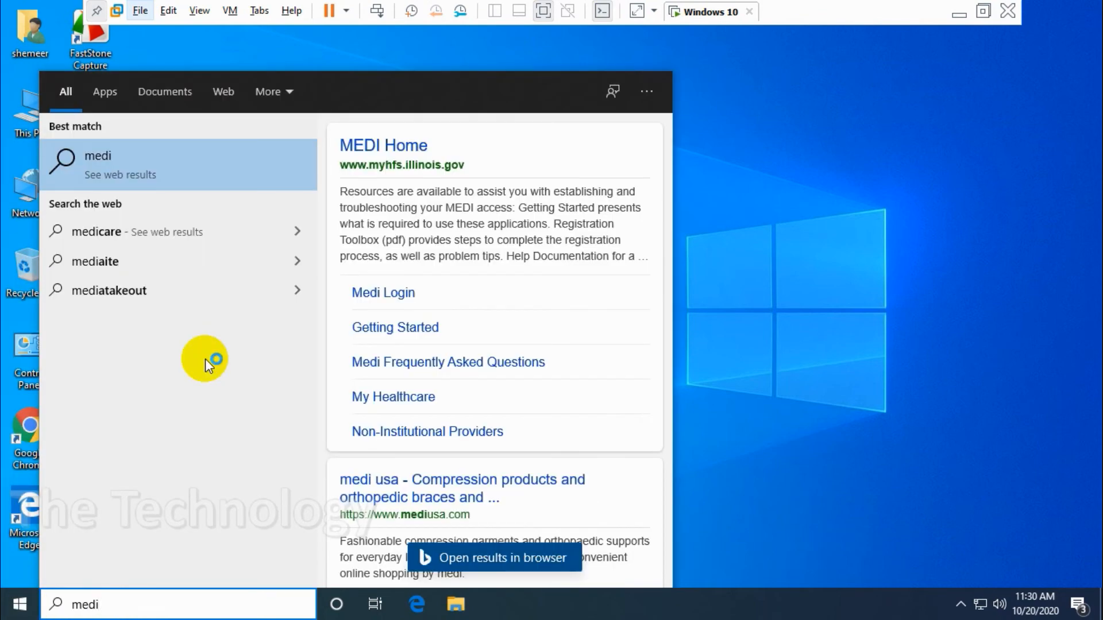
type("a")
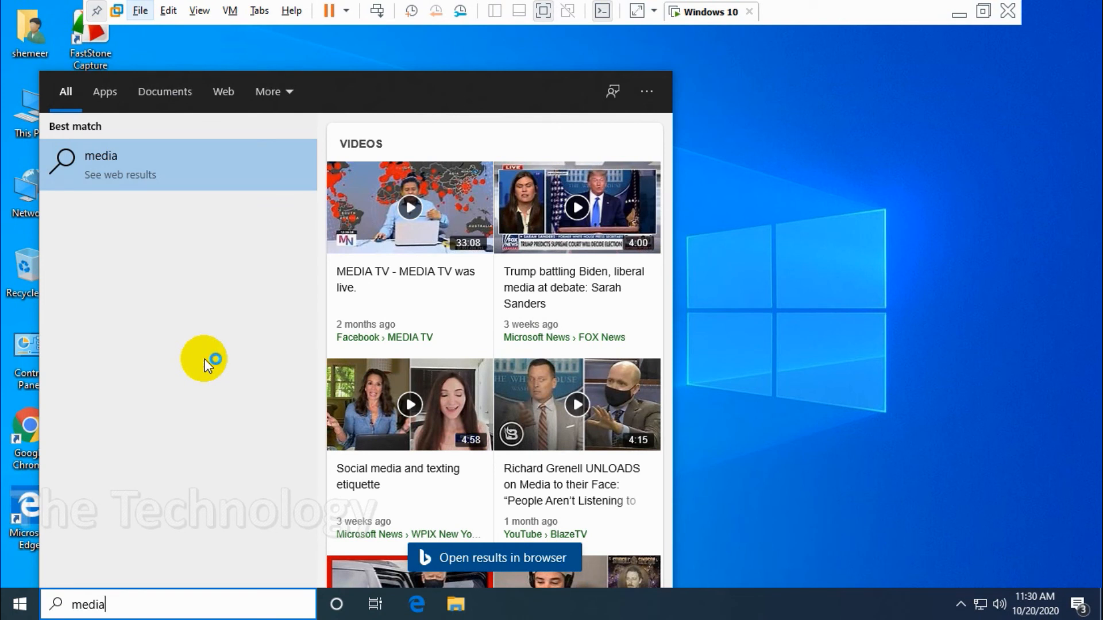
type("pla")
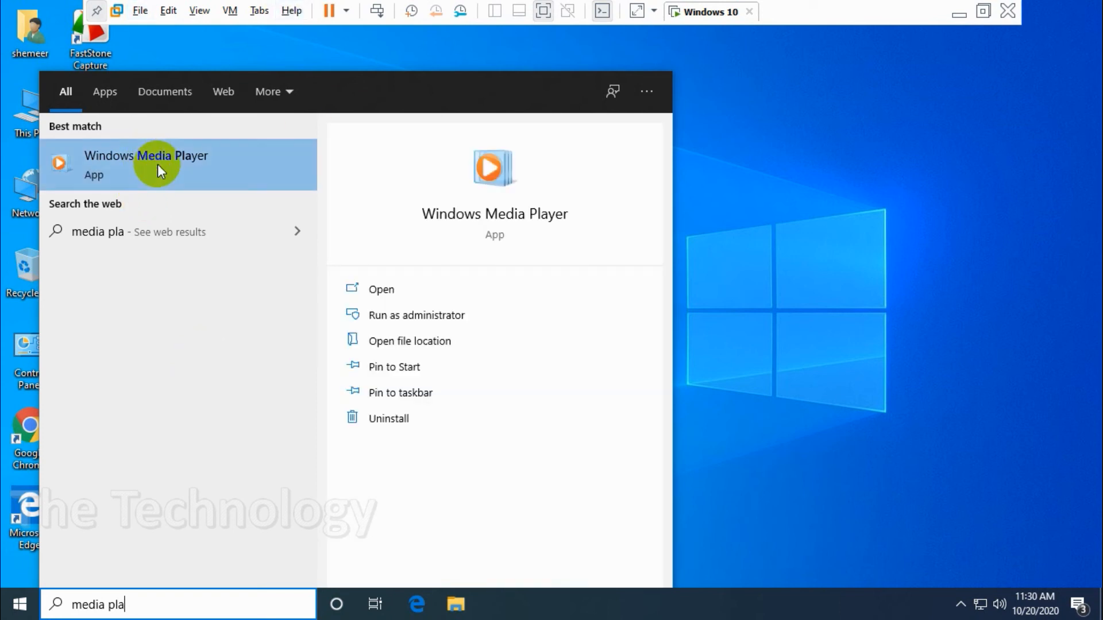
mouse_move(205, 164)
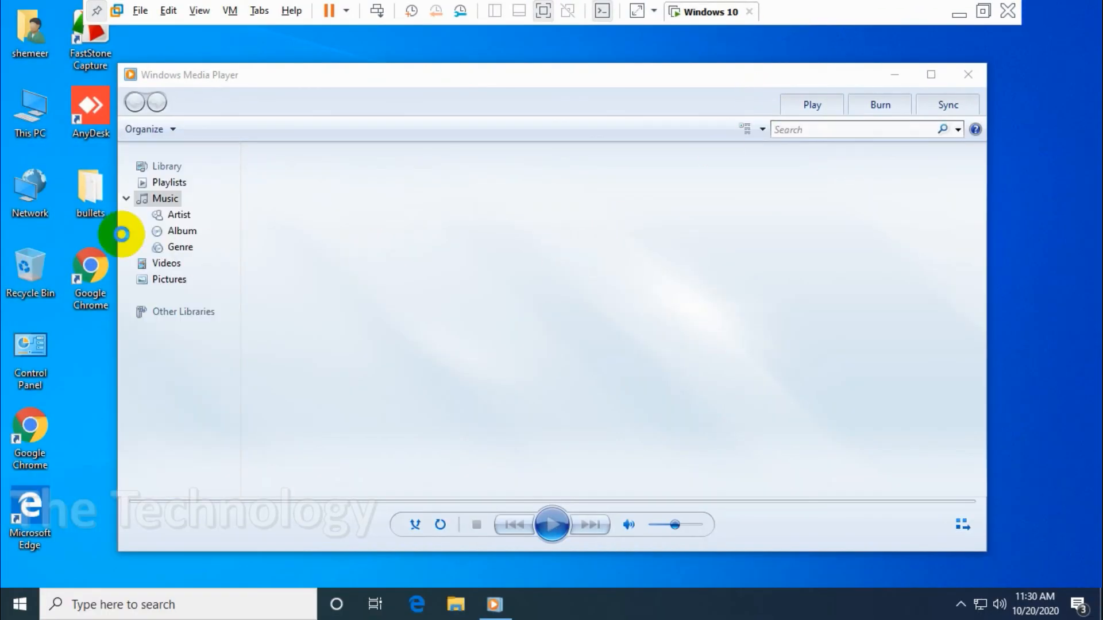
- Launch Windows Media Player from the results, landing on its empty Music library
left_click(166, 199)
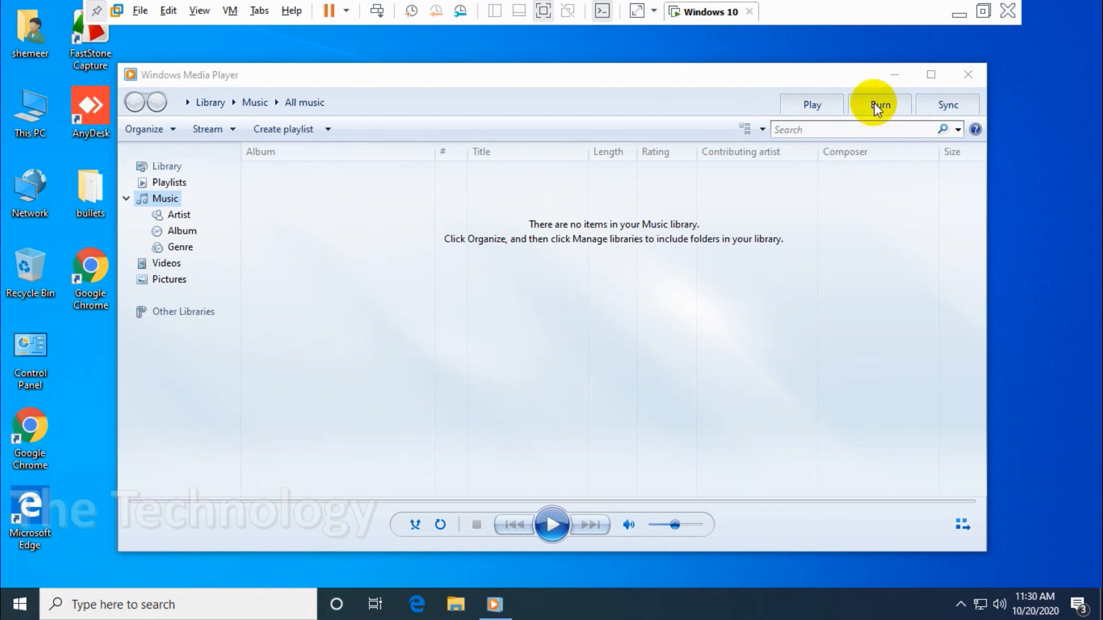